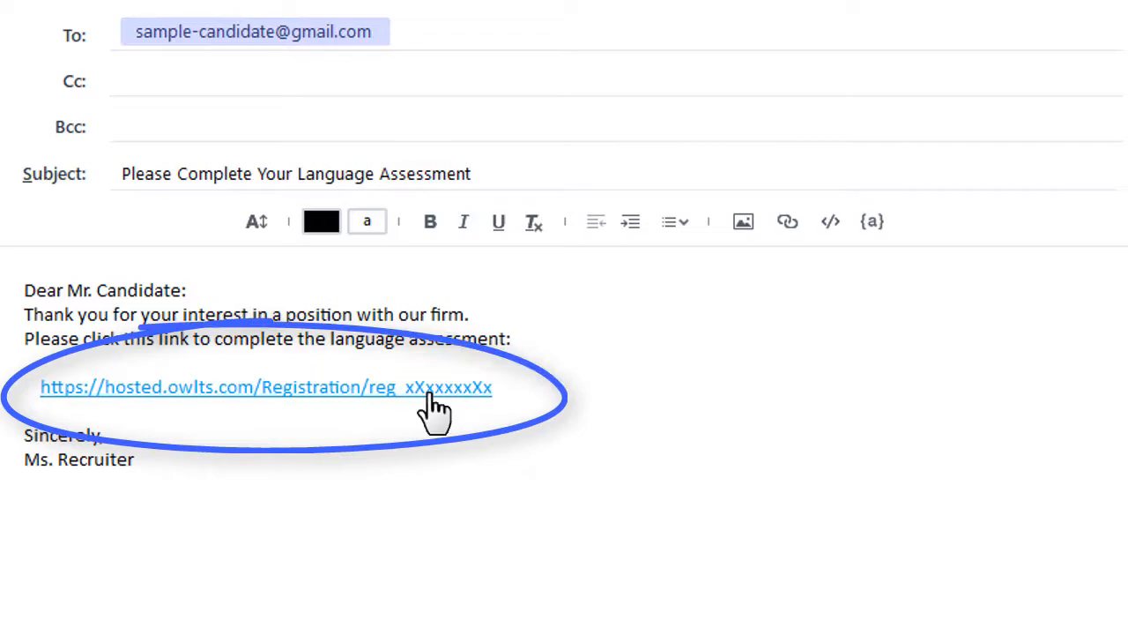
Follow the assessment link in the recruiter's email to the registration welcome page.
{"action": "left_click", "coordinate": [264, 387]}
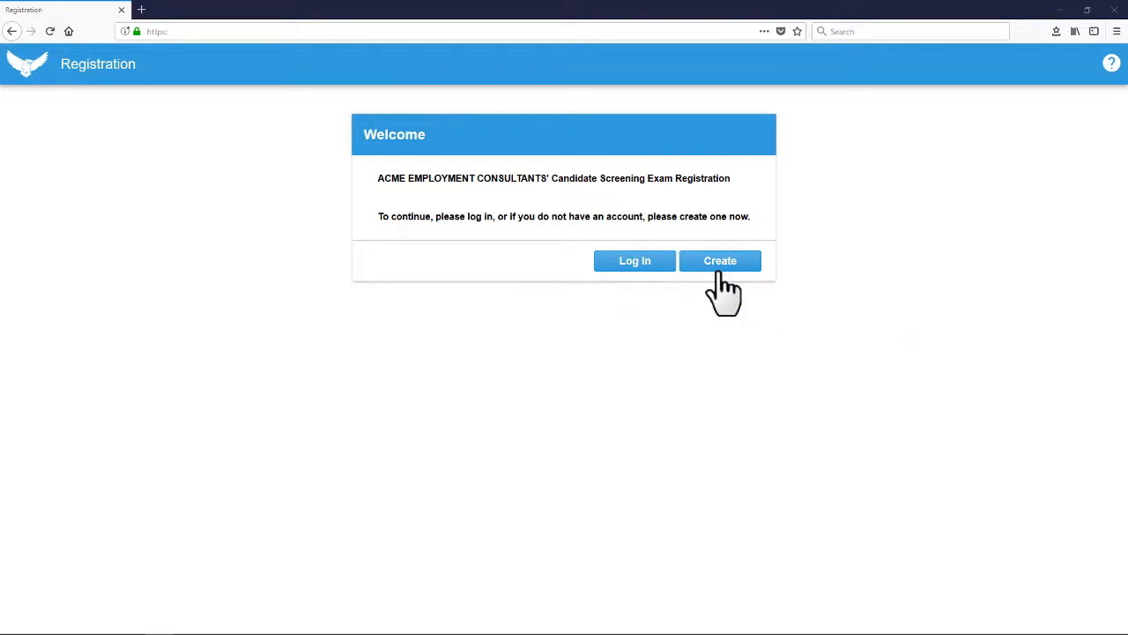
Choose Create on the registration page and reach the system-admin welcome dashboard.
{"action": "left_click", "coordinate": [720, 260]}
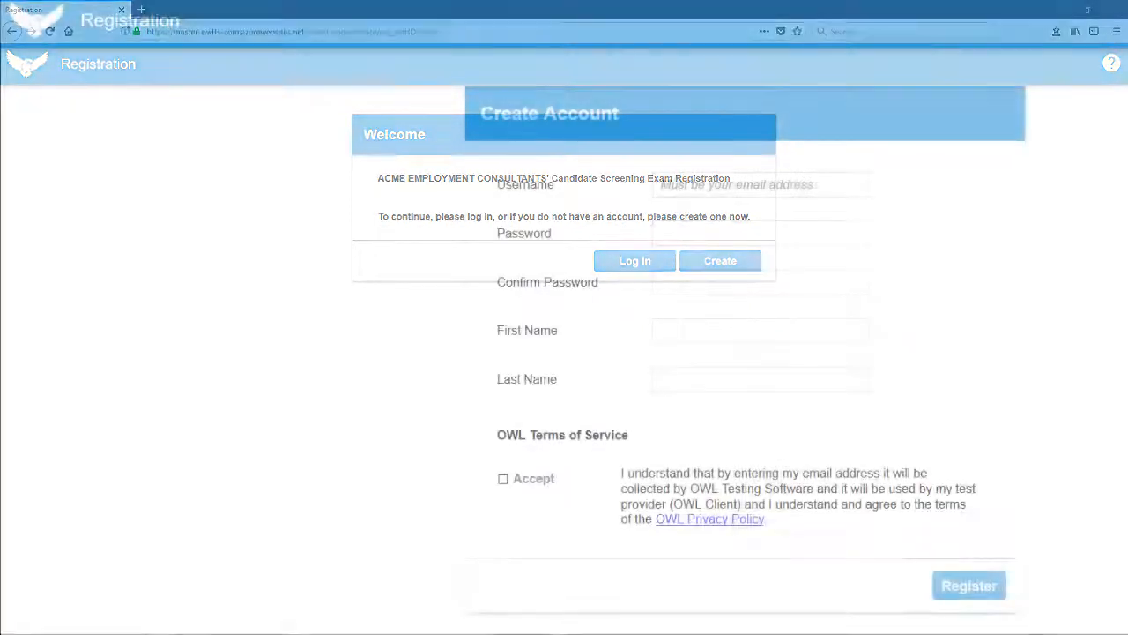
{"action": "left_click", "coordinate": [720, 261]}
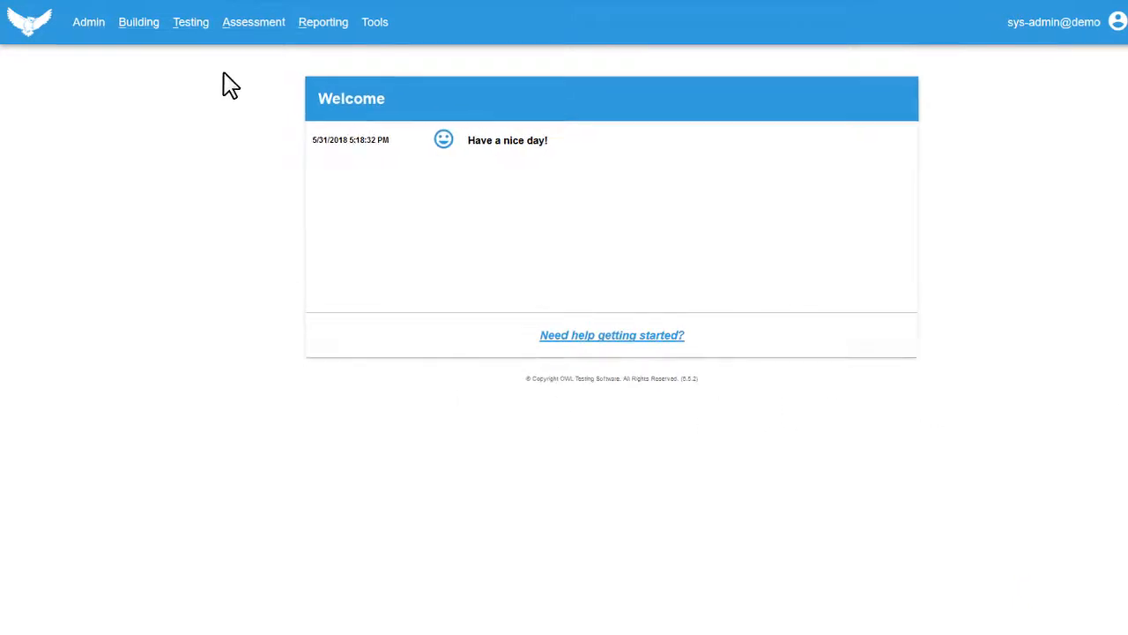
Open the Self Registration List from the Testing menu.
{"action": "left_click", "coordinate": [190, 22]}
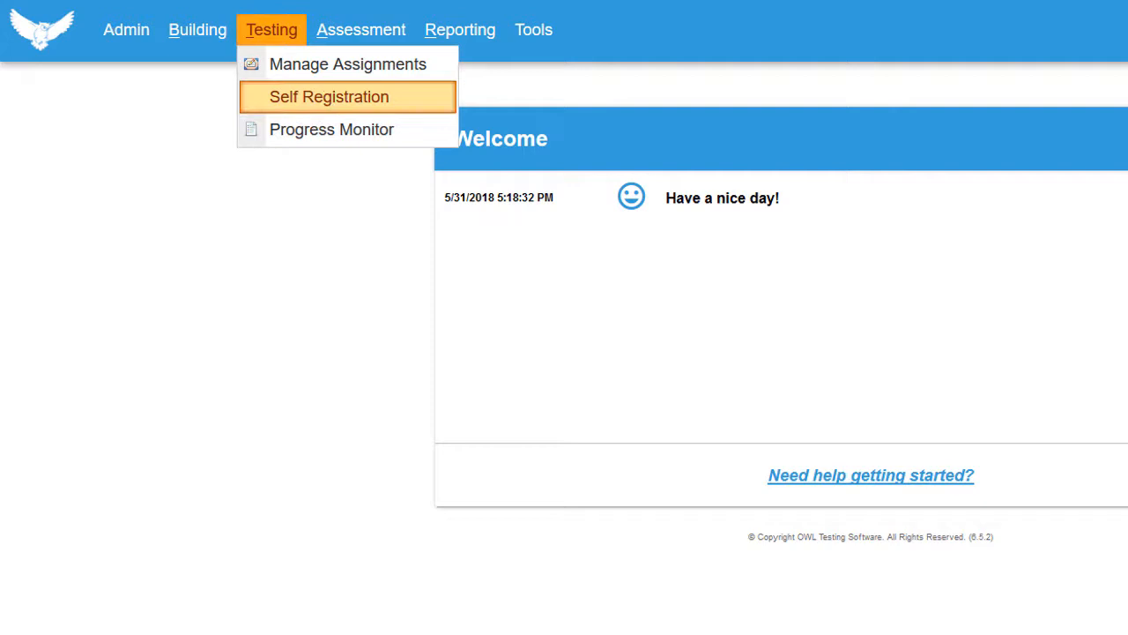
{"action": "left_click", "coordinate": [329, 96]}
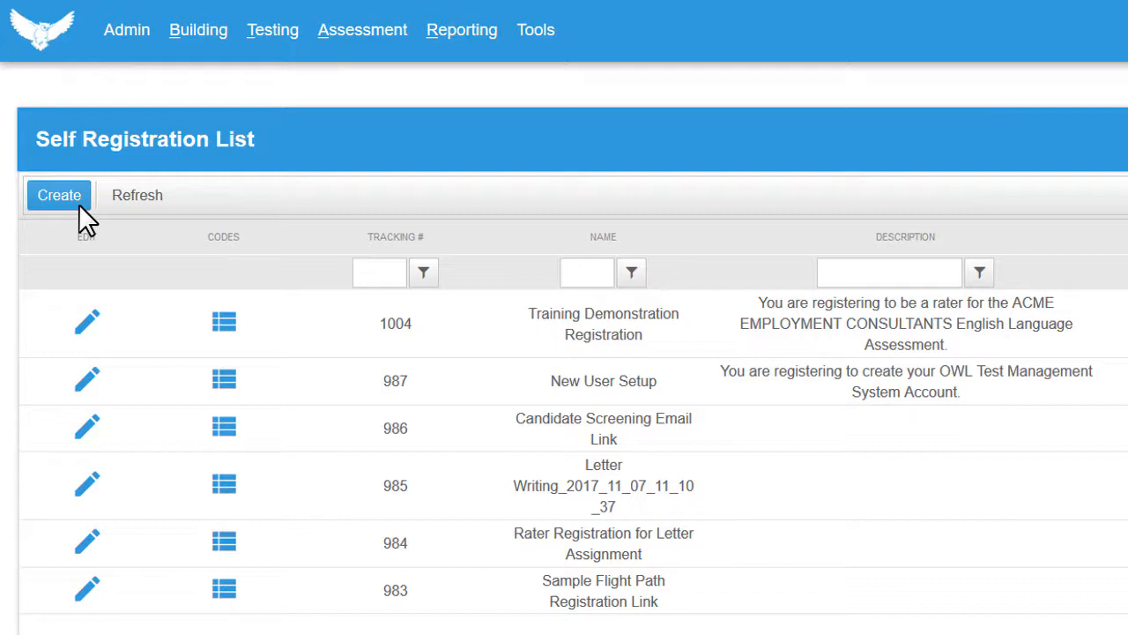
{"action": "left_click", "coordinate": [87, 322]}
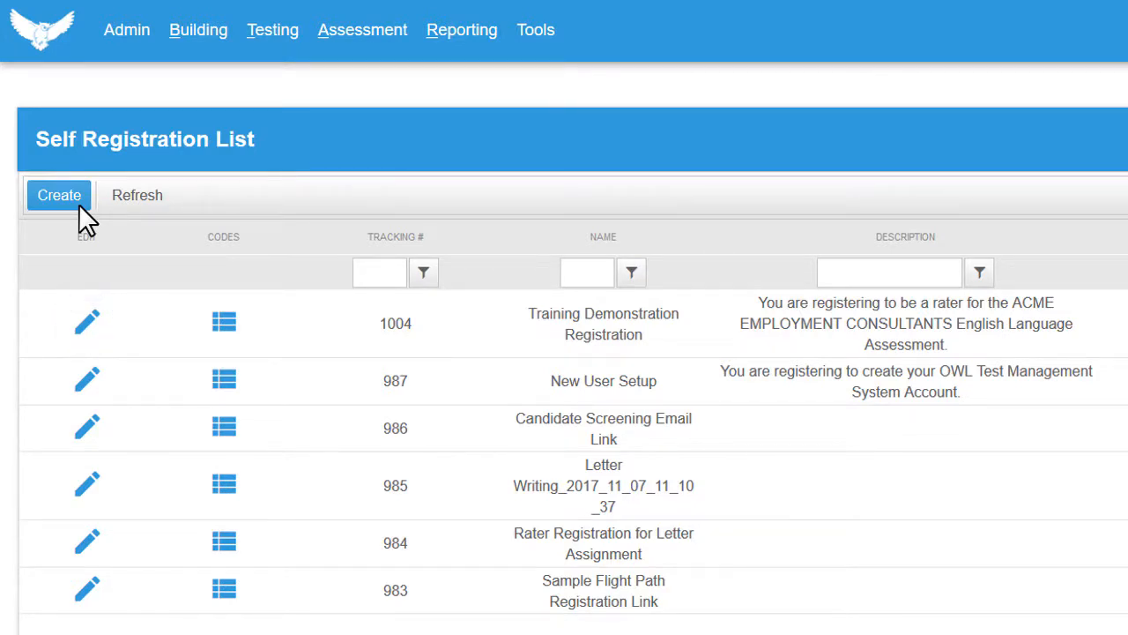
Create 'Training Demonstration Registration' described as 'ACME EMPLOYMENT CONSULTANTS' Candidate Screening Exam Registration'.
{"action": "left_click", "coordinate": [59, 194]}
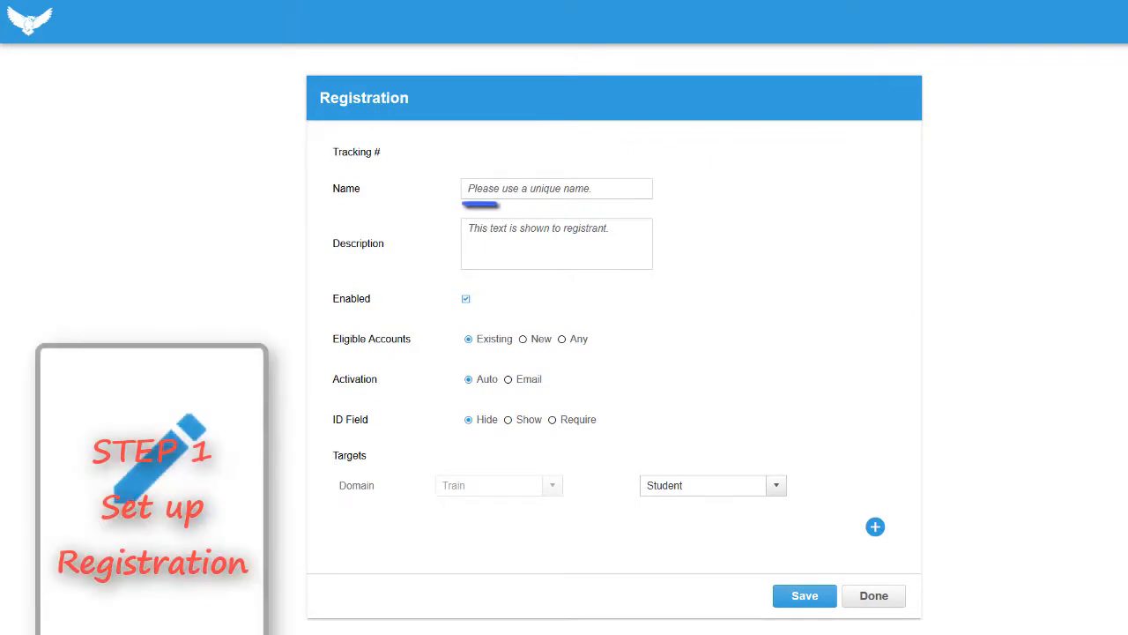
{"action": "type", "text": "Training Demonstration Registration"}
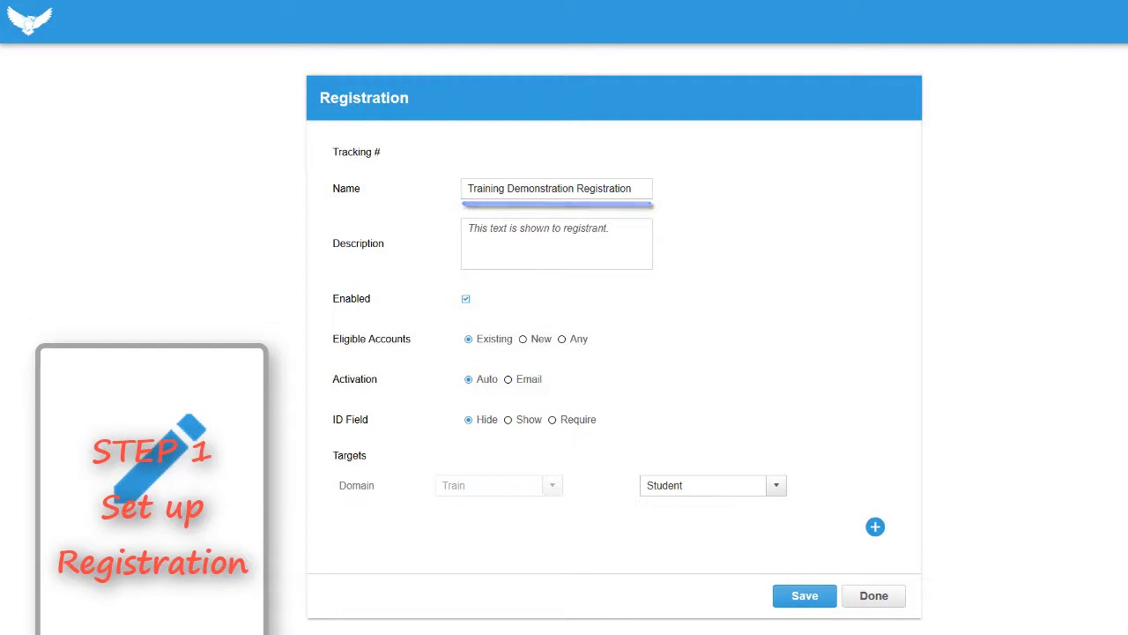
{"action": "left_click", "coordinate": [556, 243]}
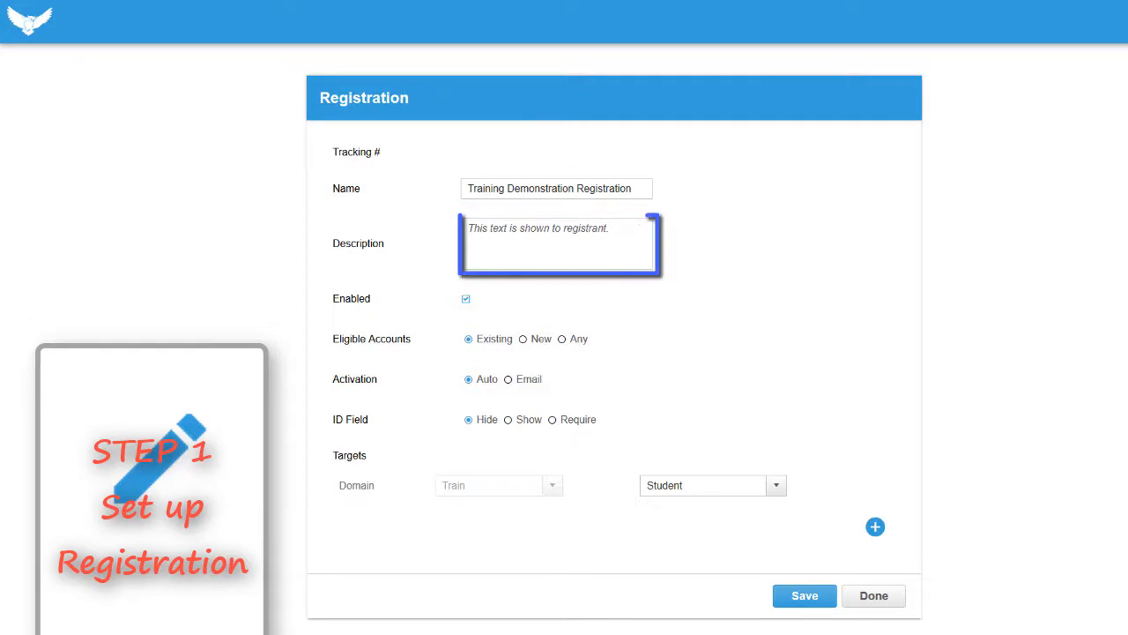
{"action": "left_click", "coordinate": [559, 244]}
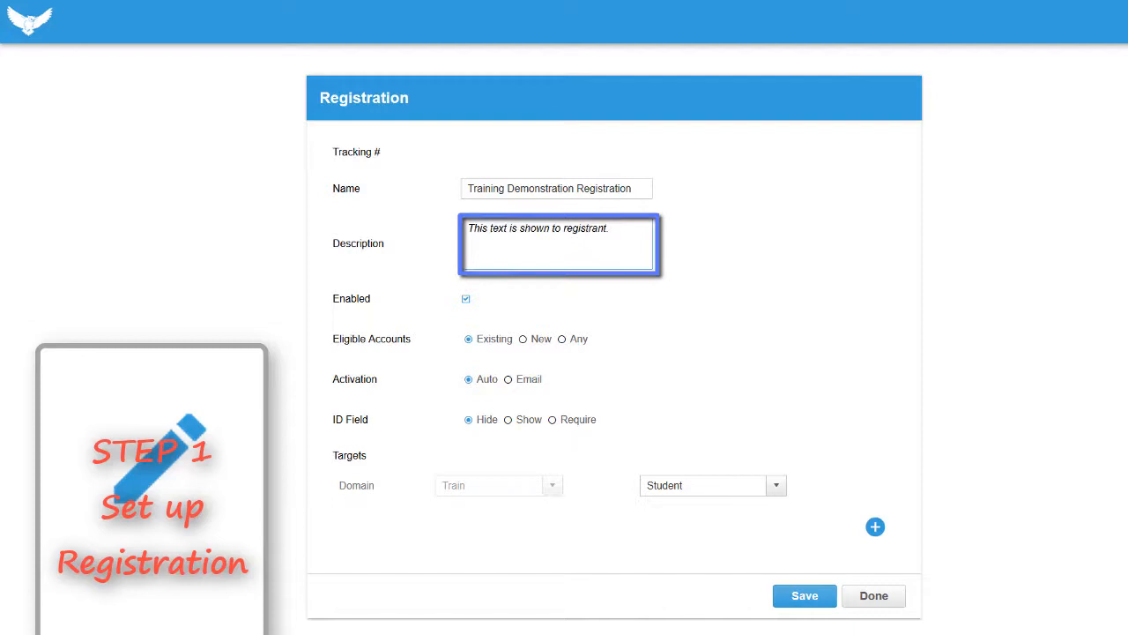
{"action": "type", "text": "ACME EMPLOYMENT CONSULTANTS' Candidate Screening Exam Registration"}
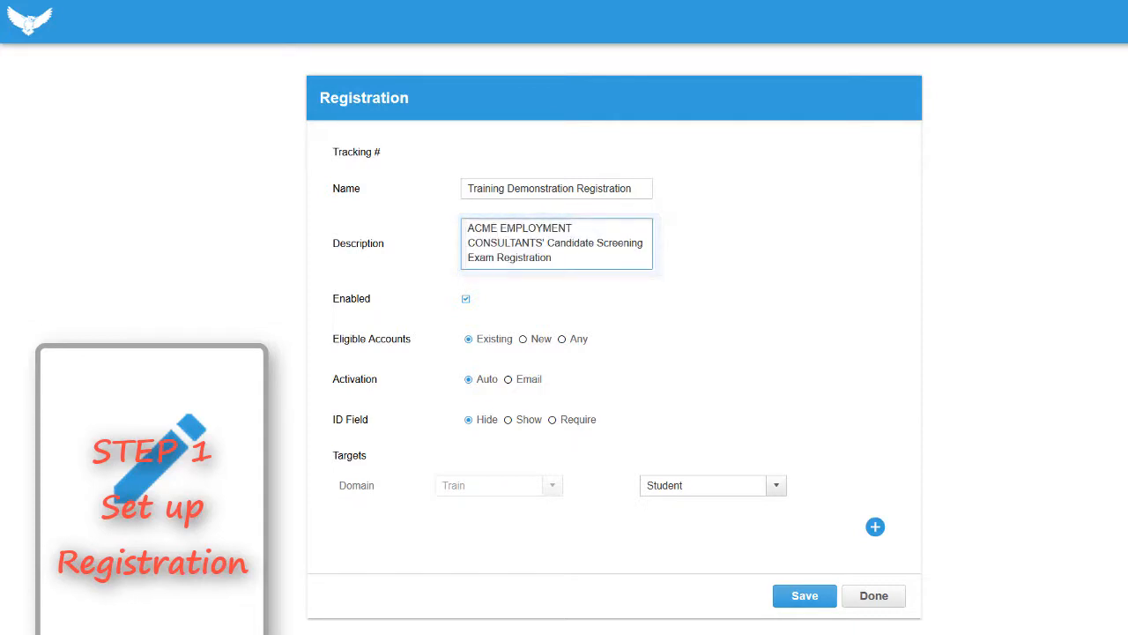
{"action": "left_click", "coordinate": [465, 298]}
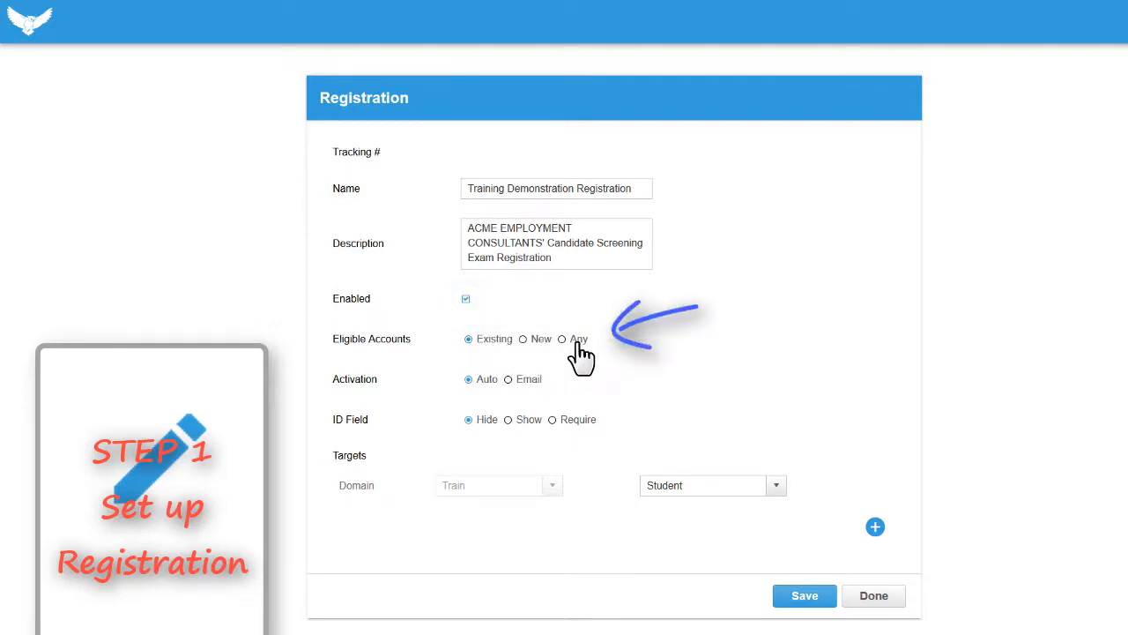
Set Eligible Accounts to Any.
{"action": "left_click", "coordinate": [561, 339]}
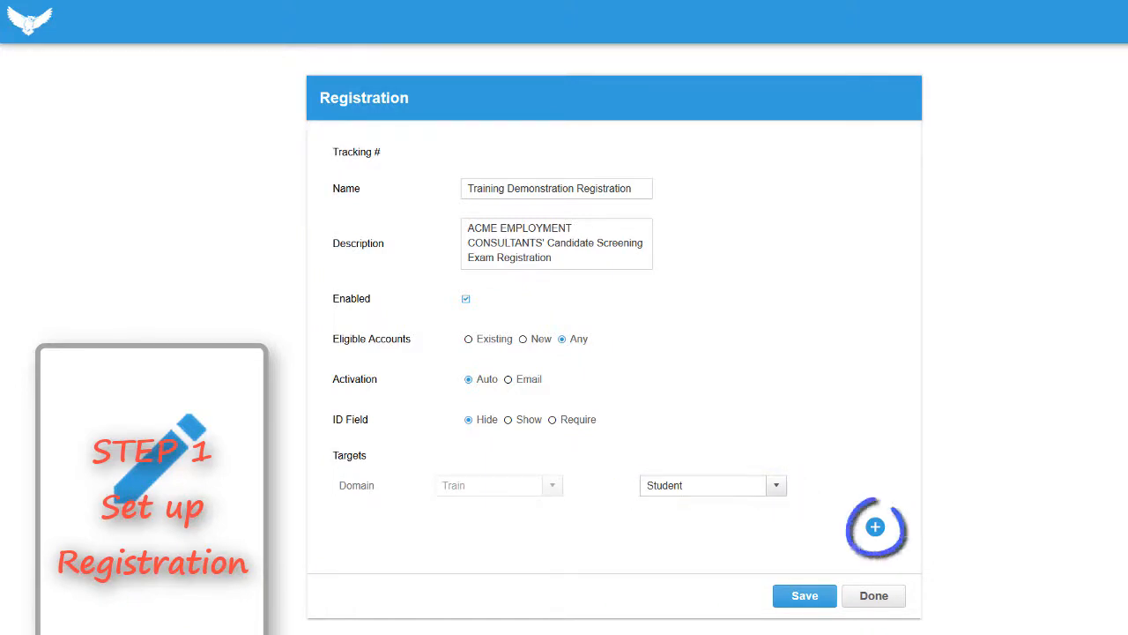
{"action": "mouse_move", "coordinate": [714, 435]}
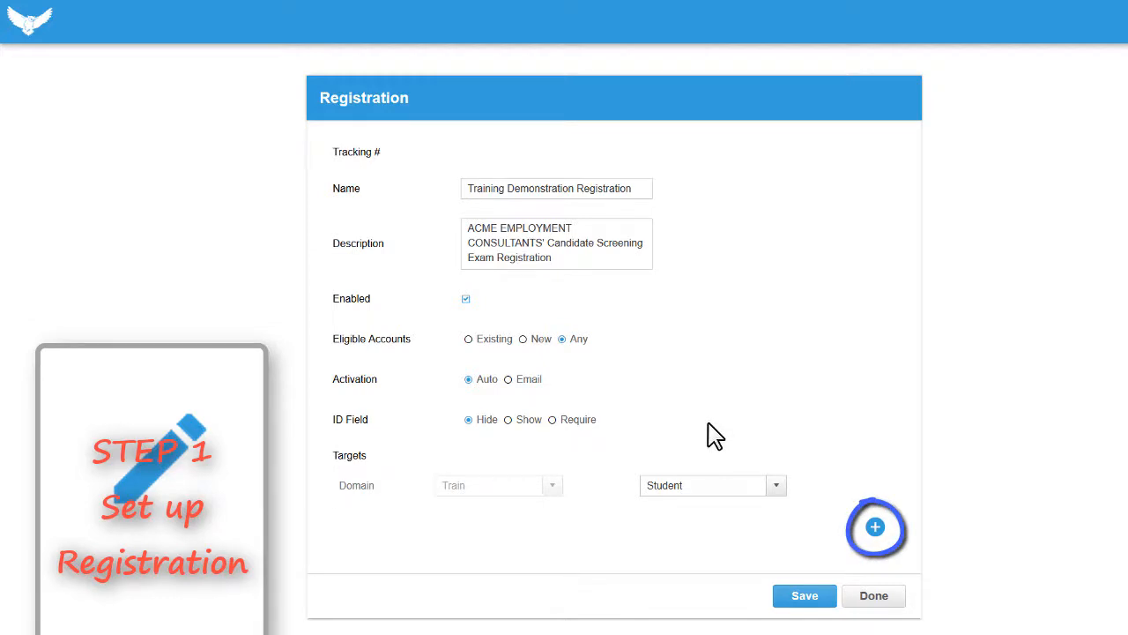
Target the Candidate Screening assignment with role Student and save the registration.
{"action": "left_click", "coordinate": [874, 527]}
{"action": "type", "text": "Candidate Screening"}
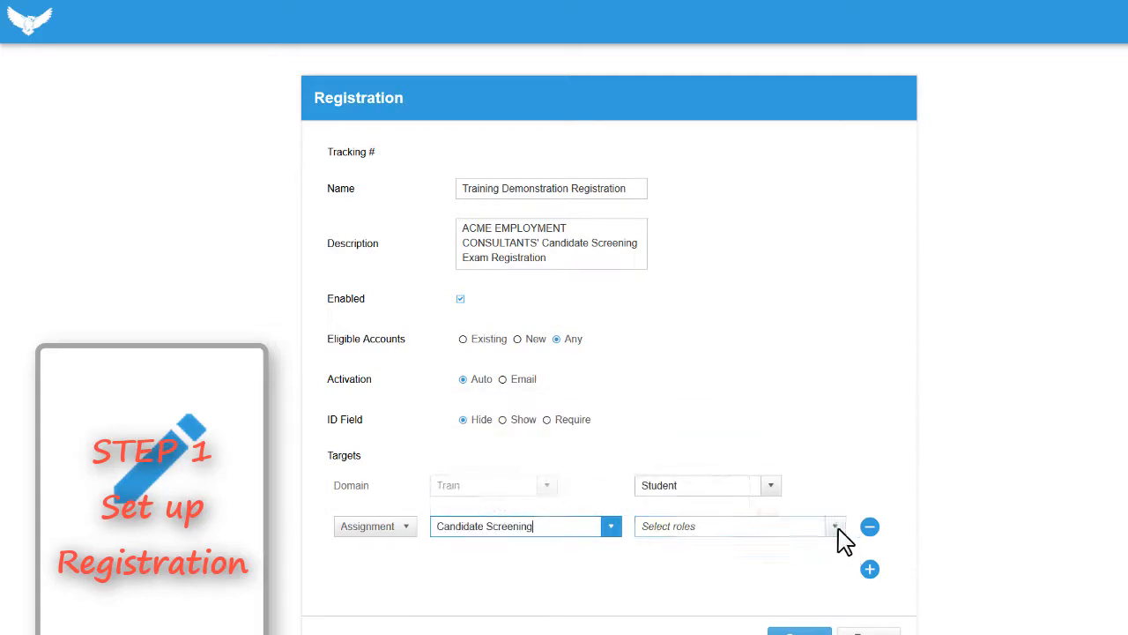
{"action": "left_click", "coordinate": [835, 526]}
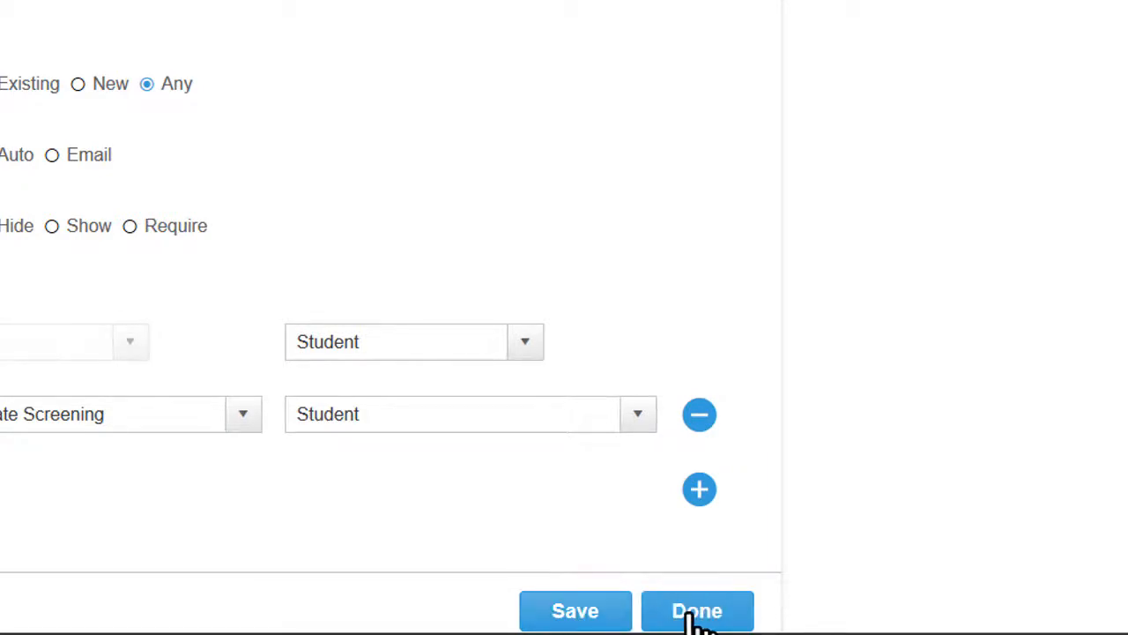
{"action": "left_click", "coordinate": [698, 610]}
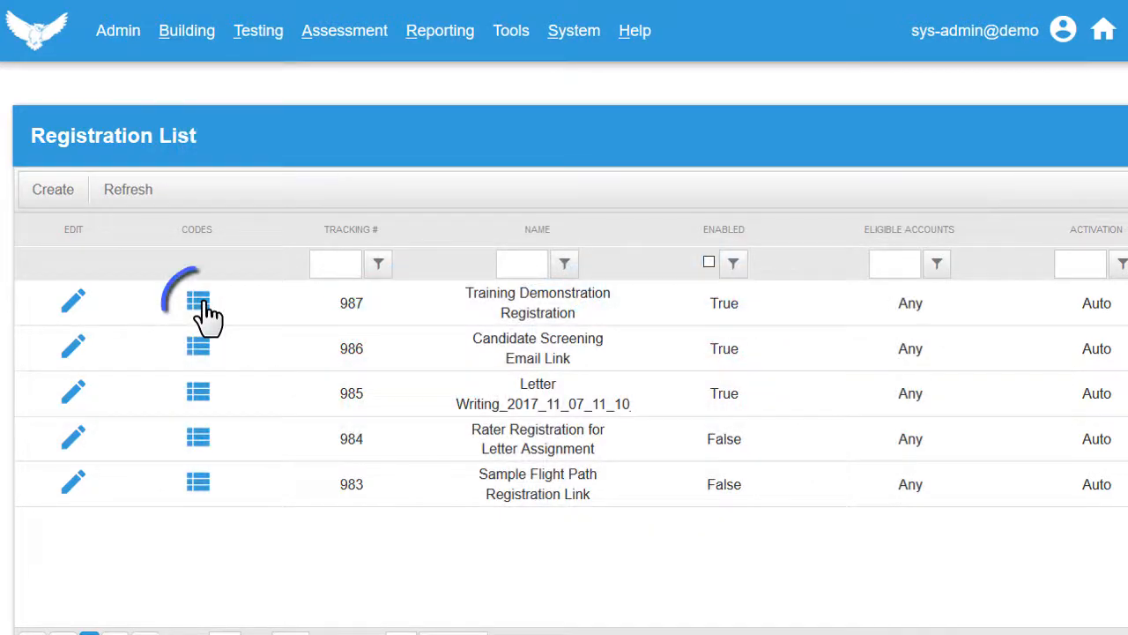
Generate 3 one-time codes for Training Demonstration Registration.
{"action": "left_click", "coordinate": [197, 302]}
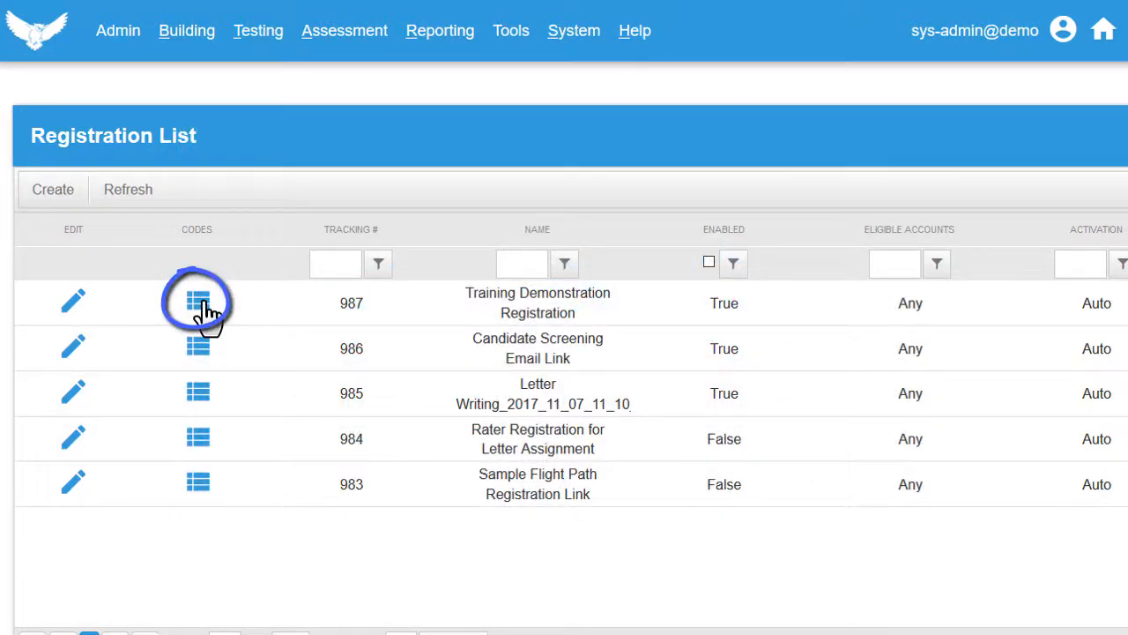
{"action": "mouse_move", "coordinate": [197, 303]}
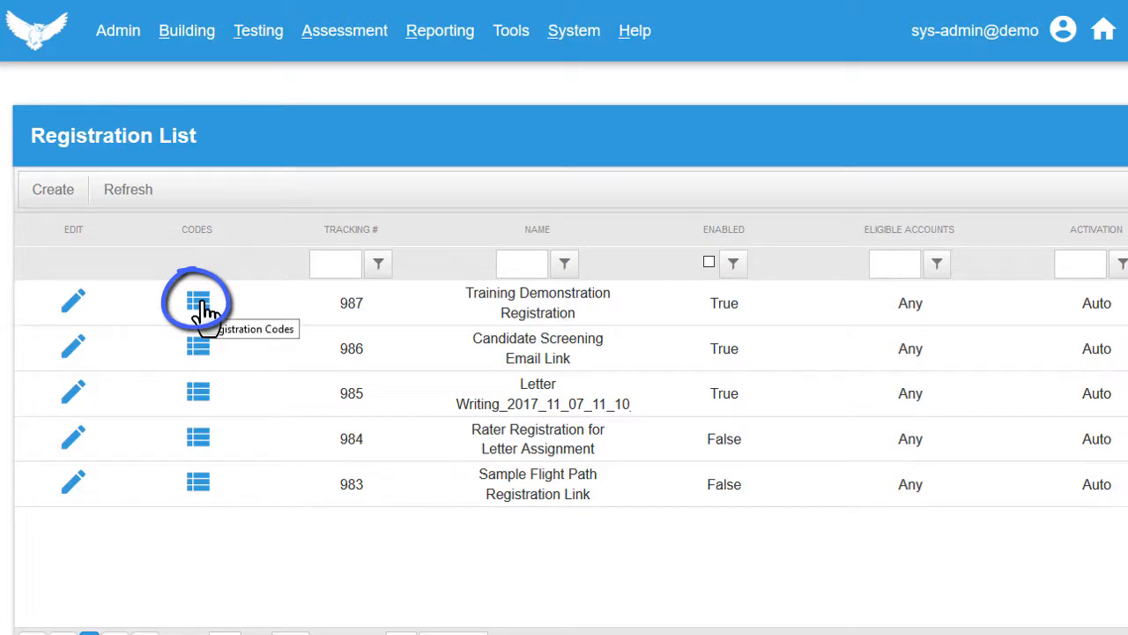
{"action": "left_click", "coordinate": [198, 302]}
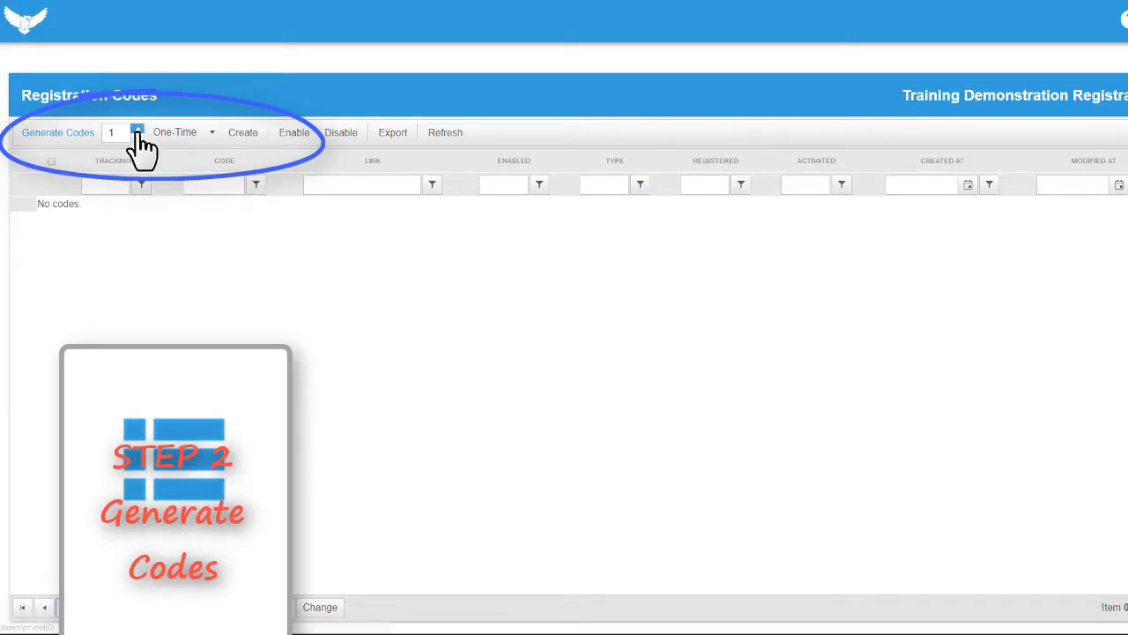
{"action": "left_click", "coordinate": [137, 128]}
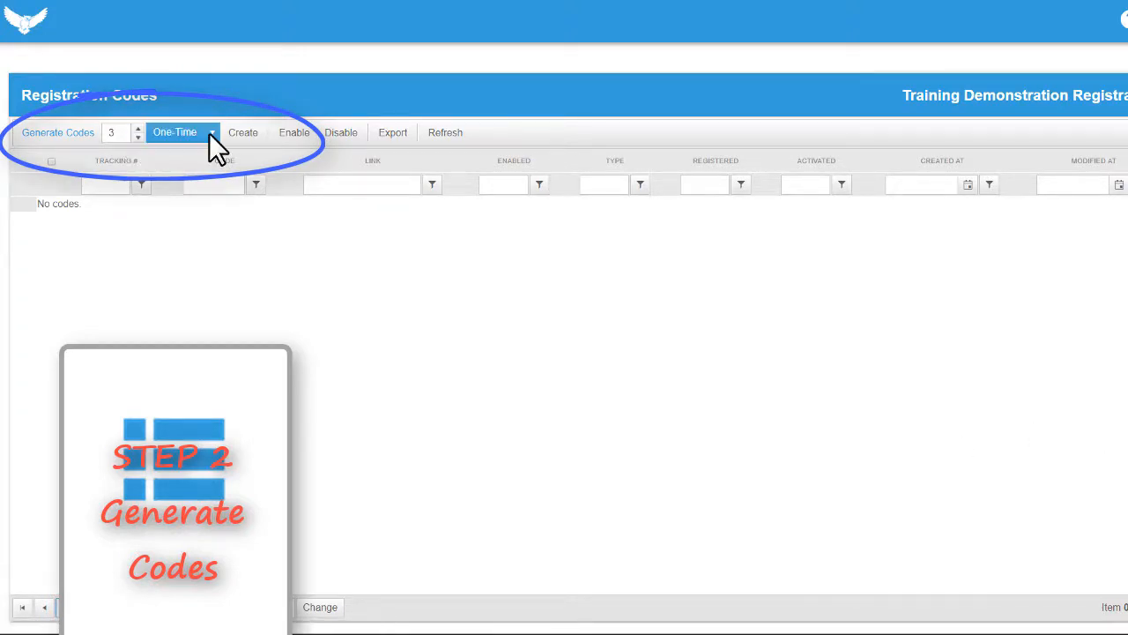
{"action": "left_click", "coordinate": [183, 132]}
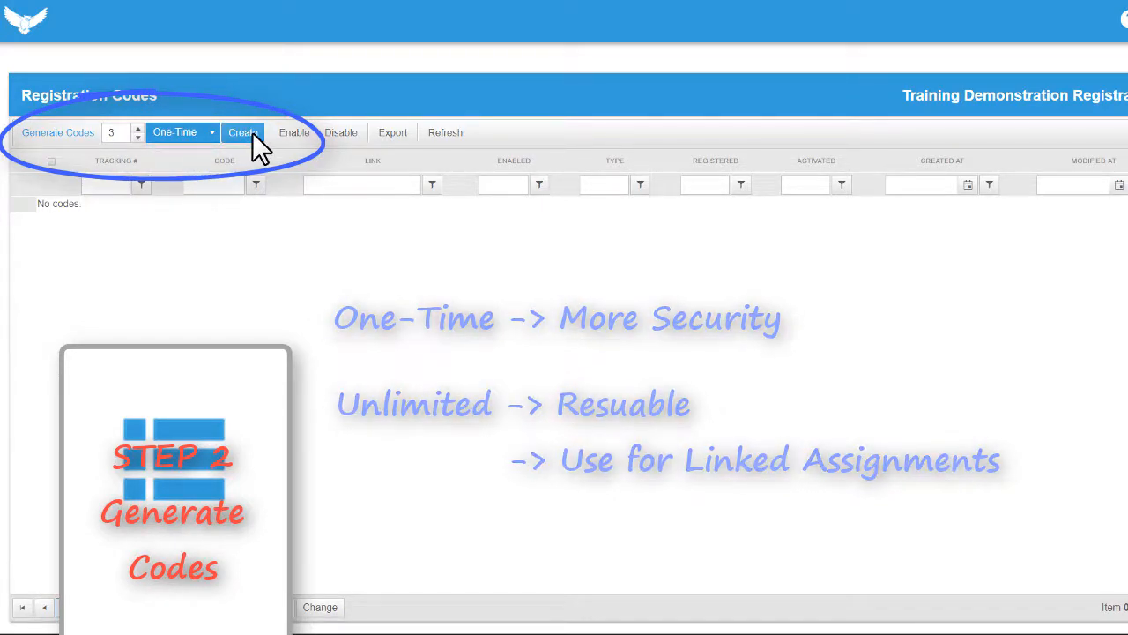
{"action": "left_click", "coordinate": [243, 132]}
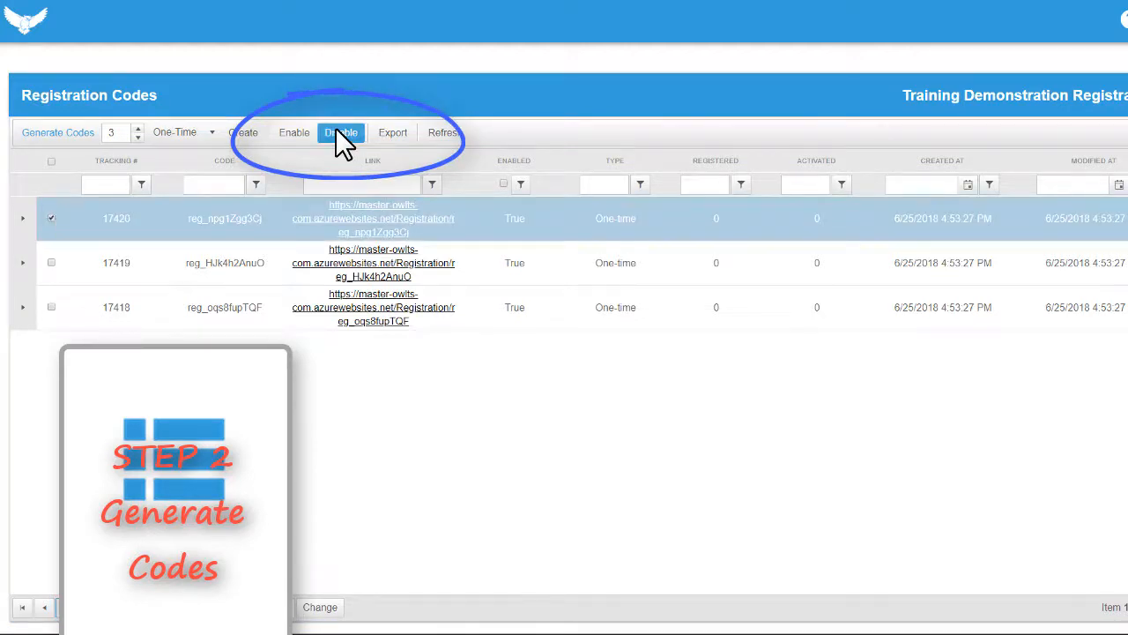
{"action": "left_click", "coordinate": [340, 132]}
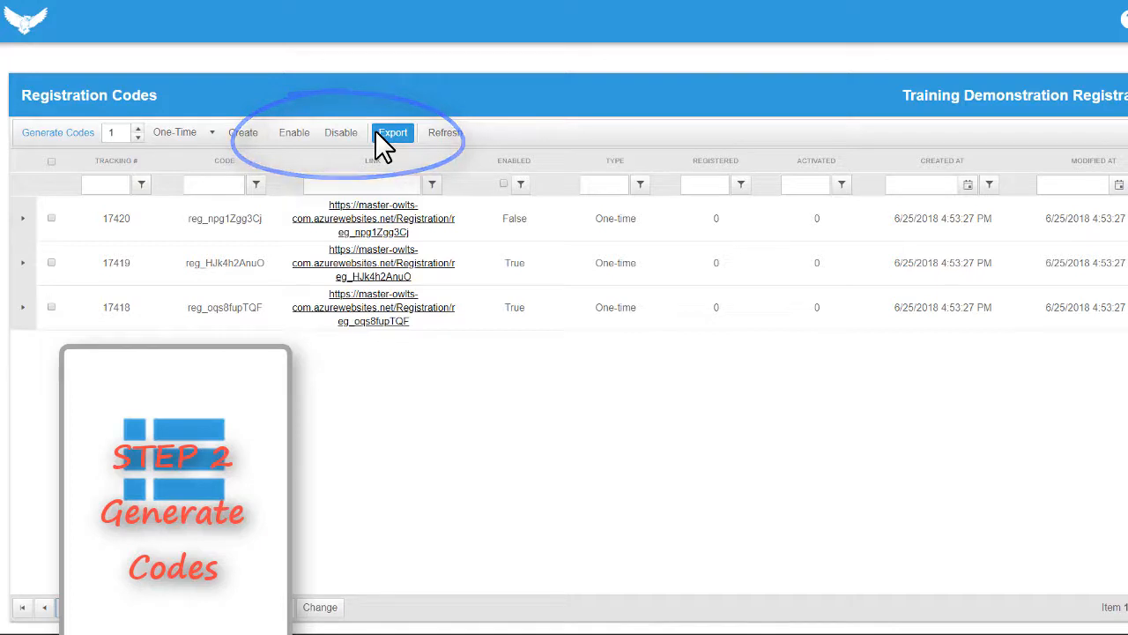
Export and save the codes worksheet, then close the Registration Codes page.
{"action": "left_click", "coordinate": [392, 133]}
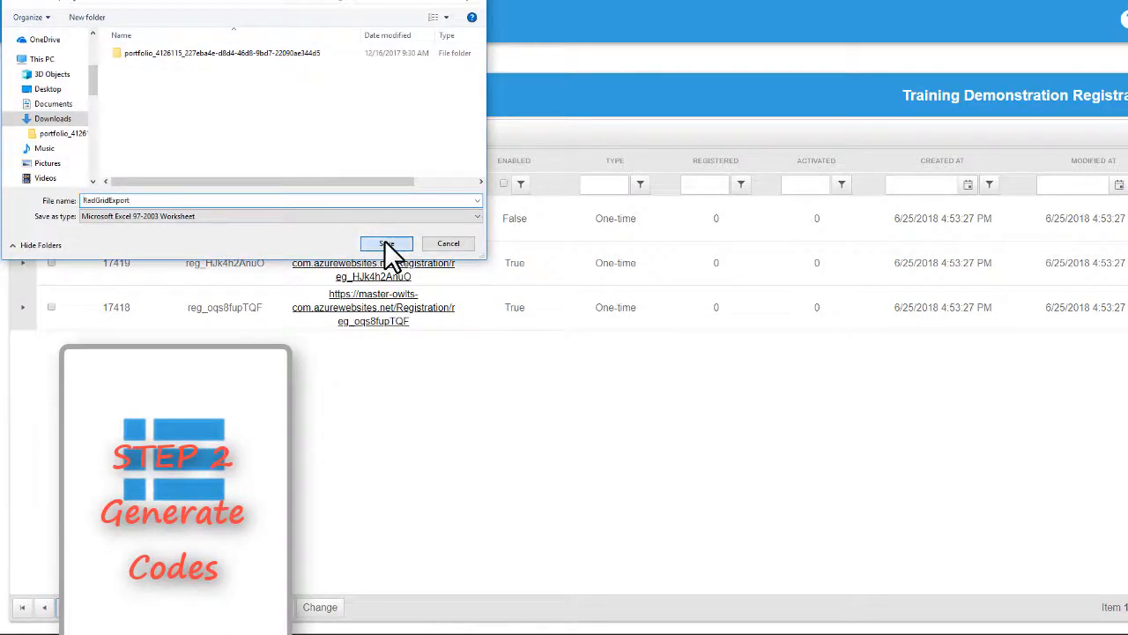
{"action": "left_click", "coordinate": [386, 244]}
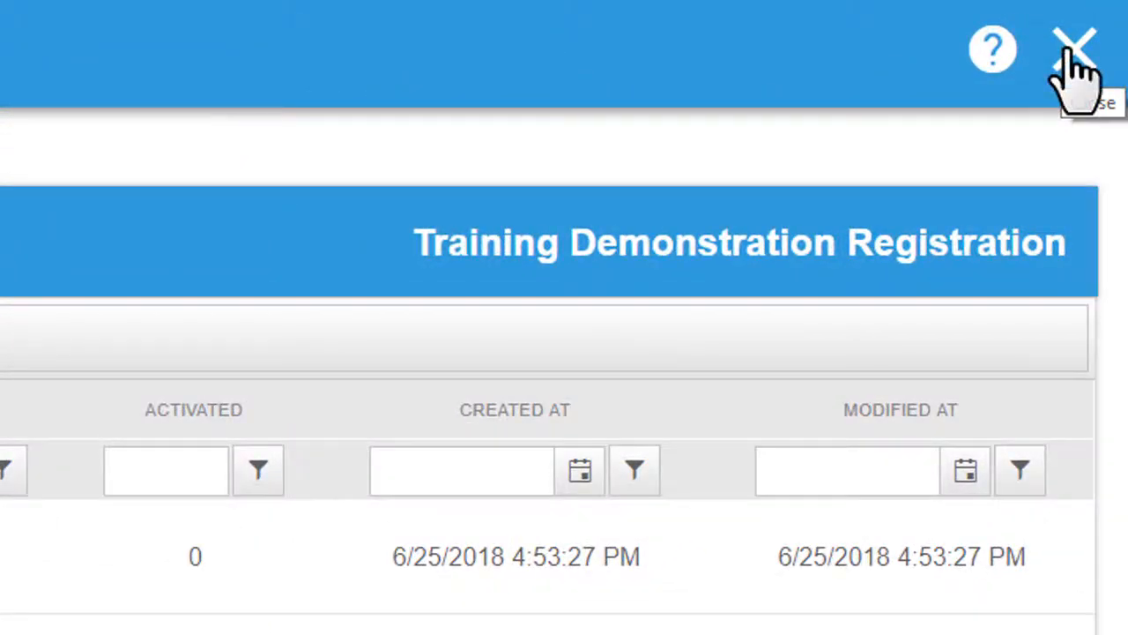
{"action": "left_click", "coordinate": [1074, 45]}
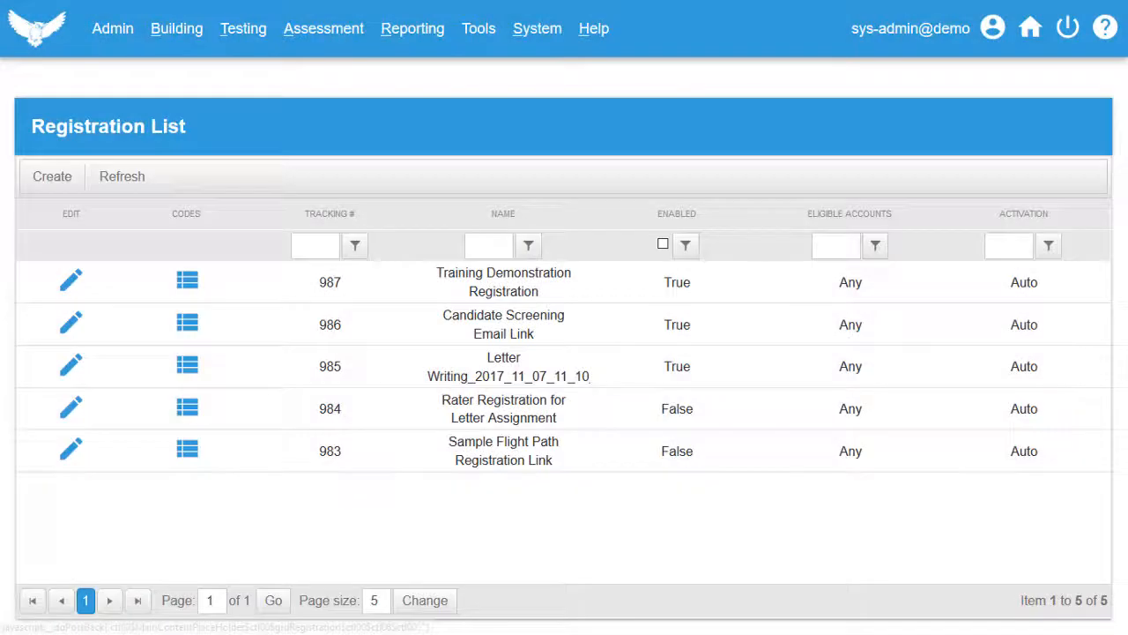